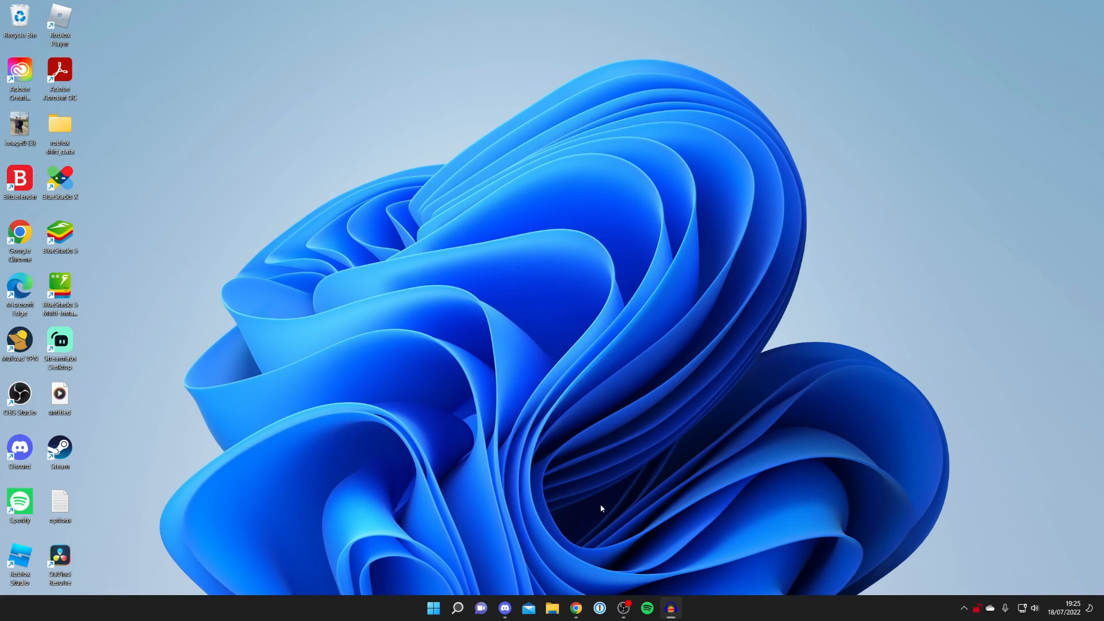
# Launch Google Chrome from the taskbar to reach the Google homepage
pyautogui.click(576, 614)
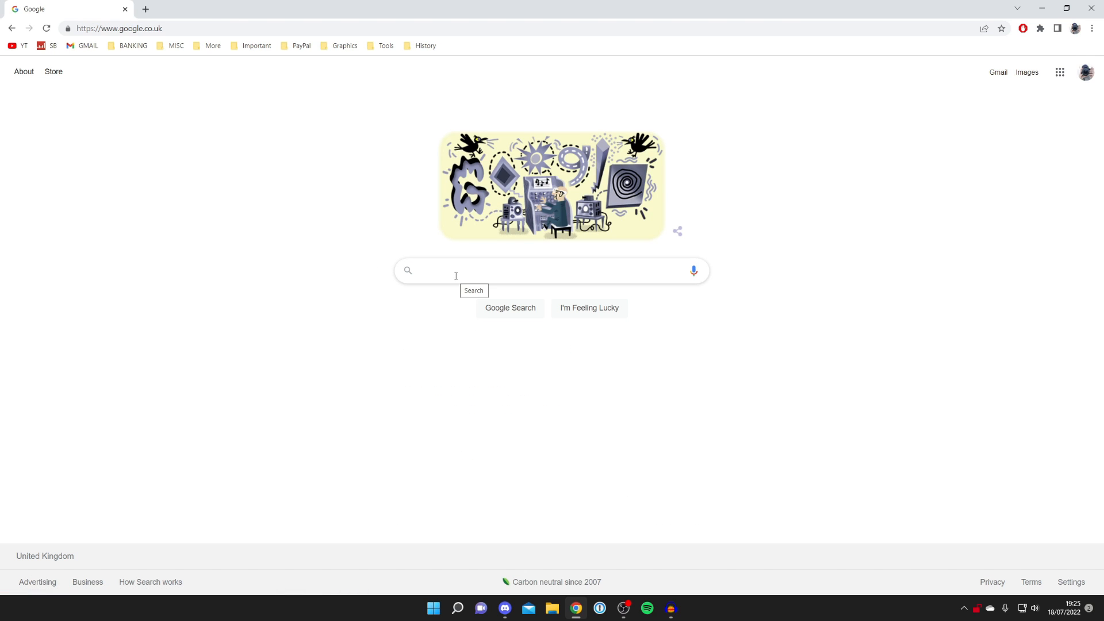
# Load microsoft.com via the address bar and show the signed-in account menu
pyautogui.write('mic')
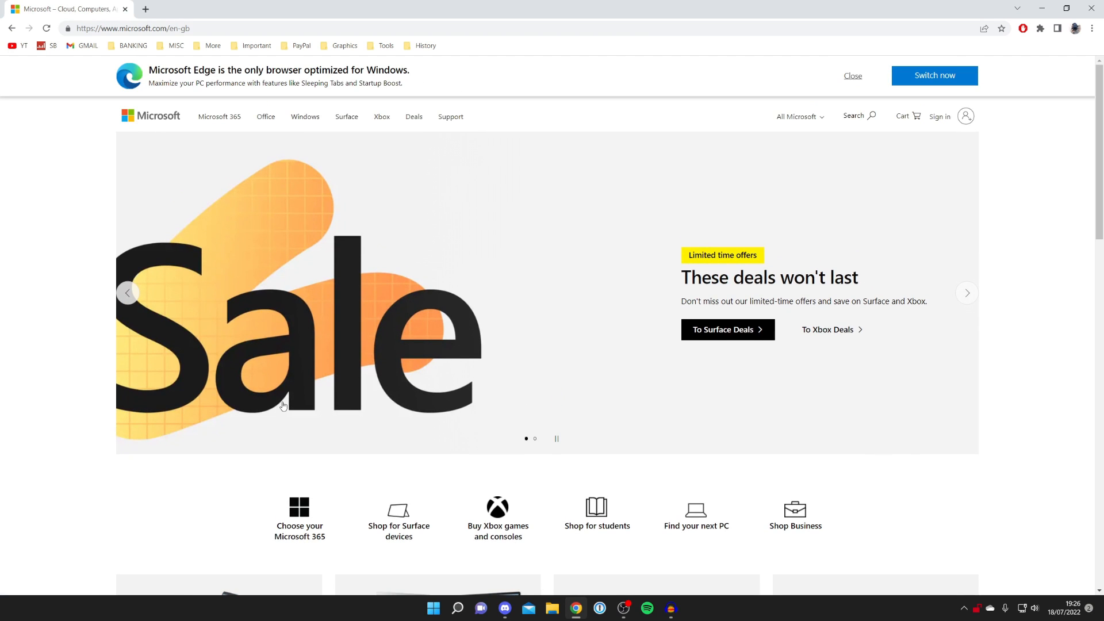
pyautogui.click(939, 116)
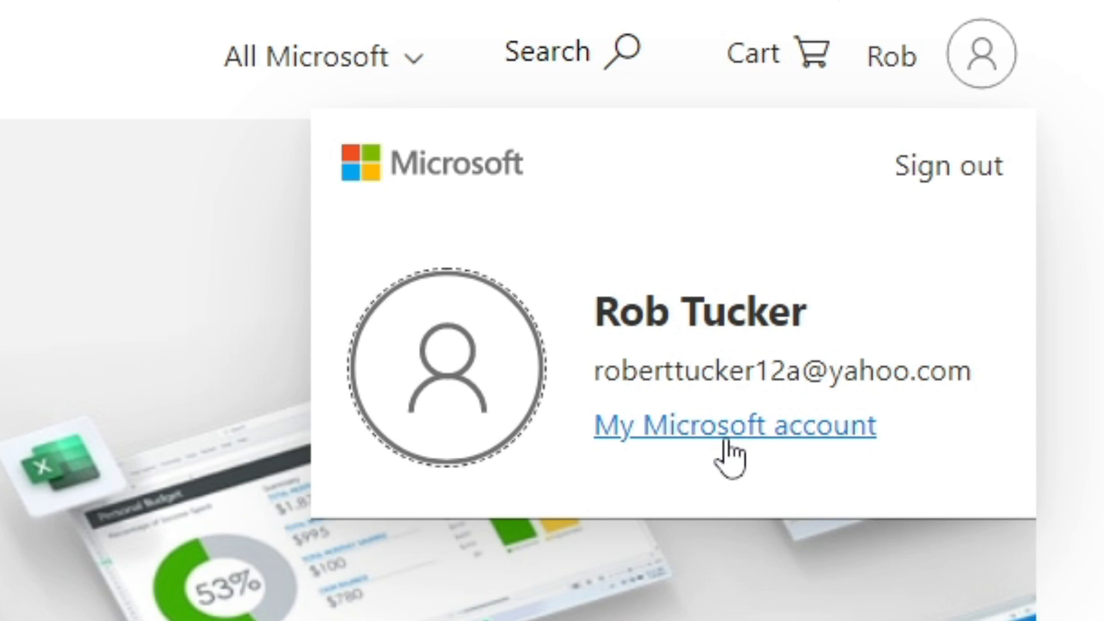
# Open My Microsoft account and its Your info profile page
pyautogui.click(734, 425)
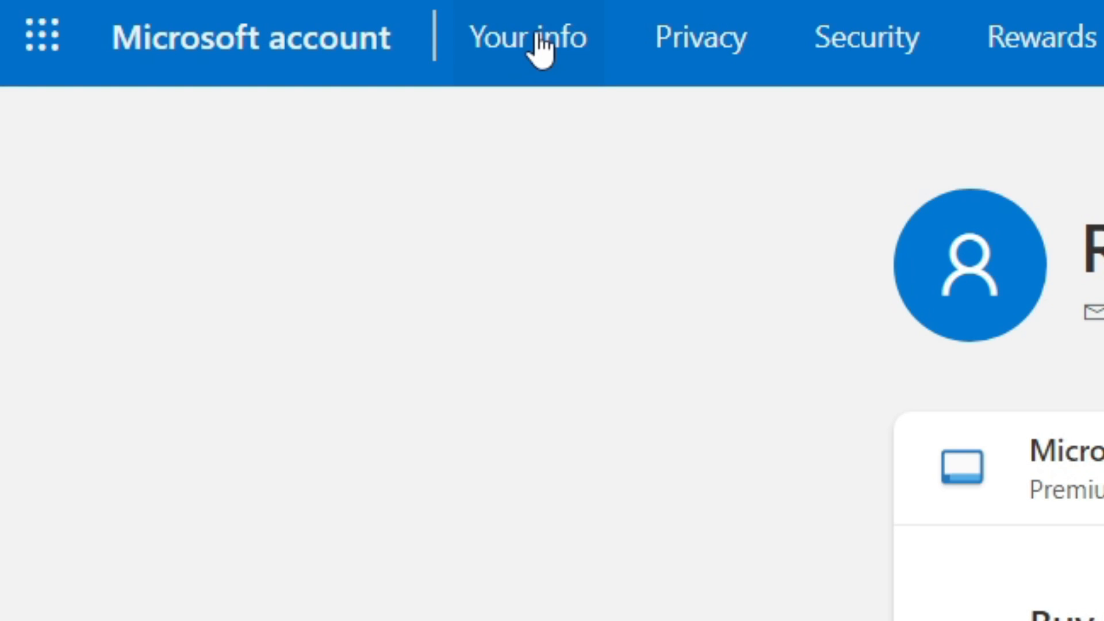
pyautogui.click(527, 37)
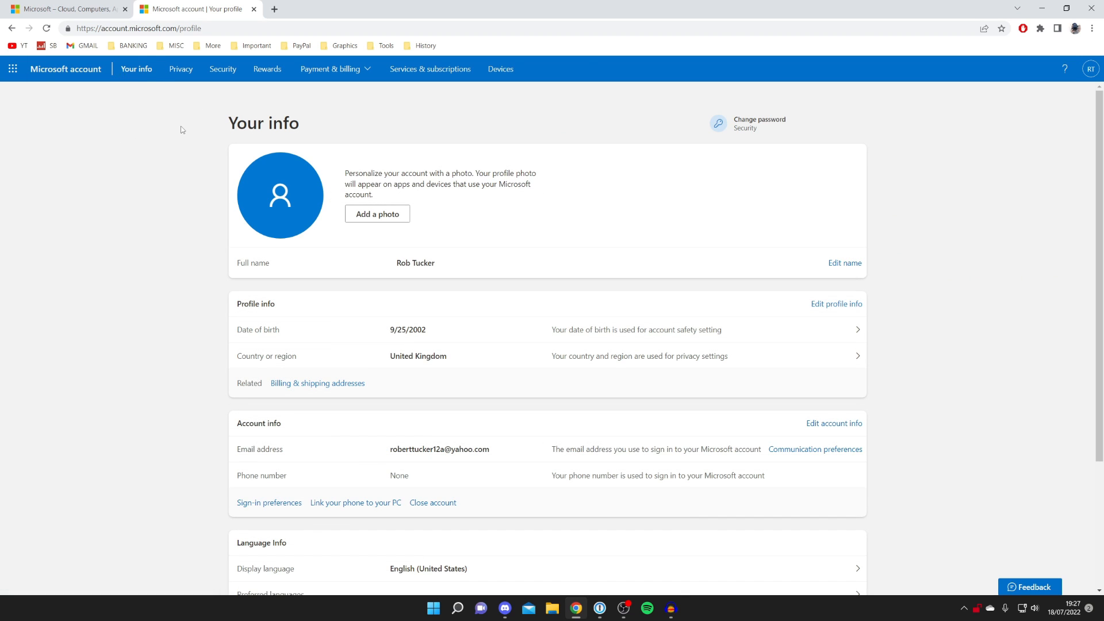
pyautogui.moveTo(339, 288)
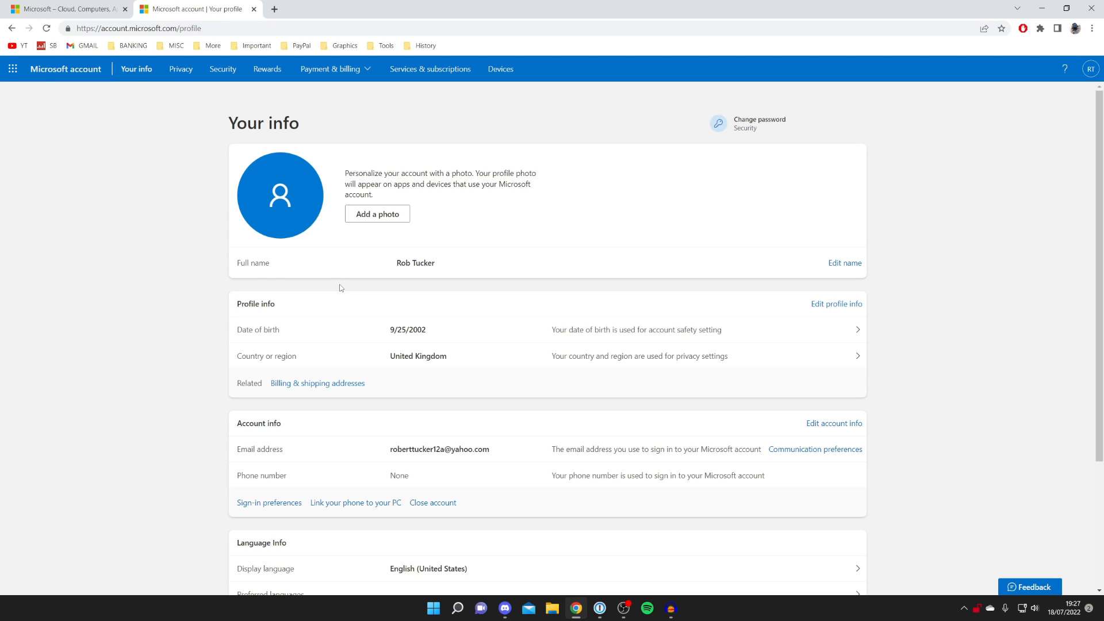
pyautogui.moveTo(427, 329)
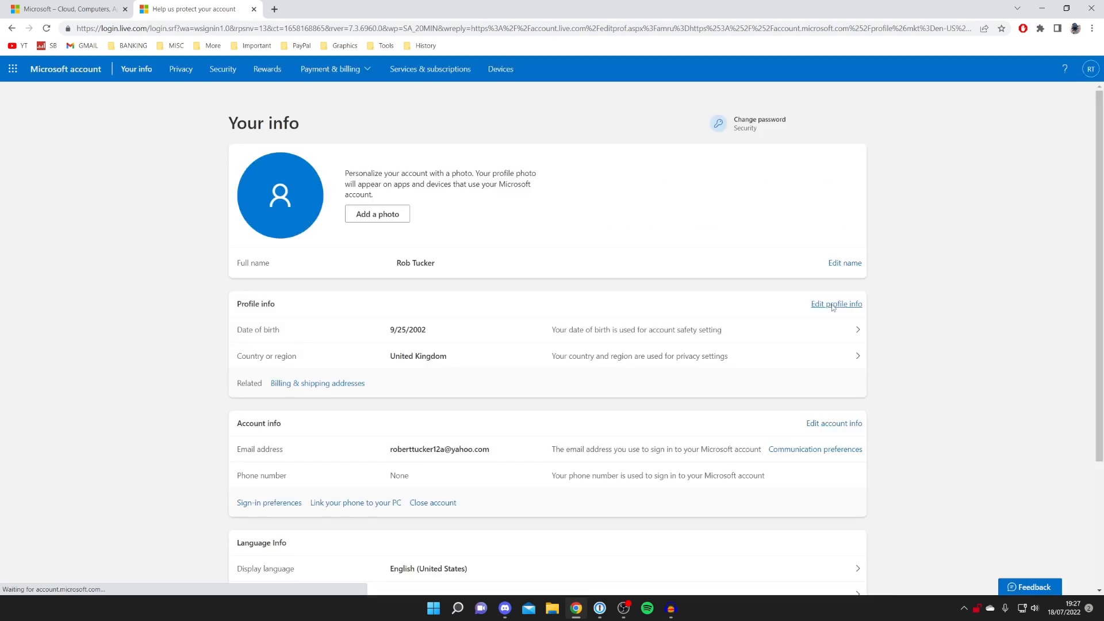
pyautogui.click(835, 304)
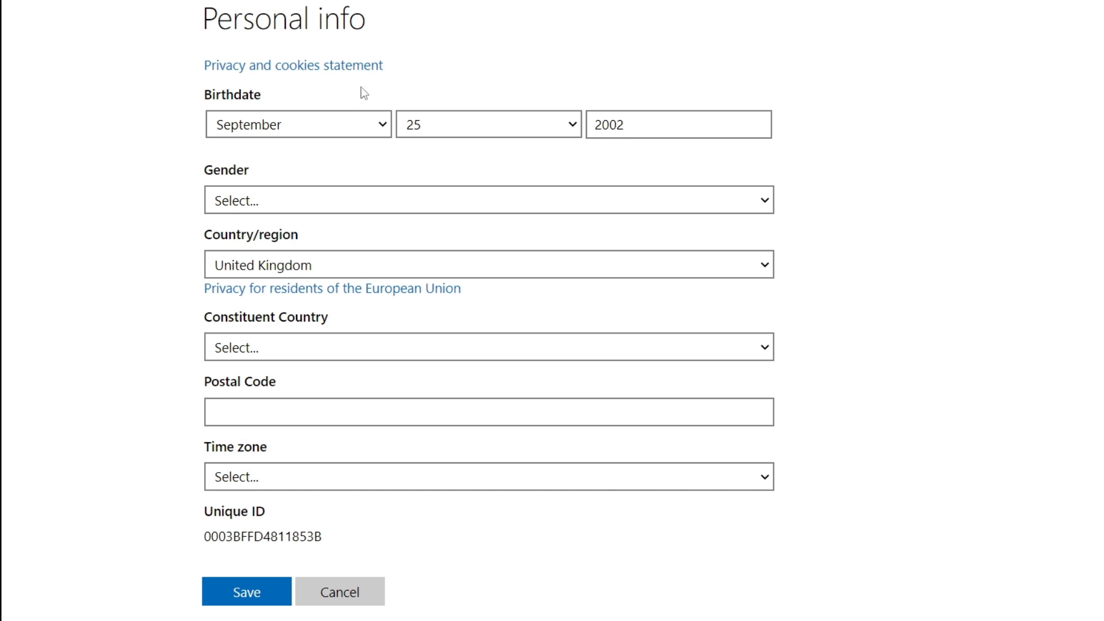
pyautogui.moveTo(549, 57)
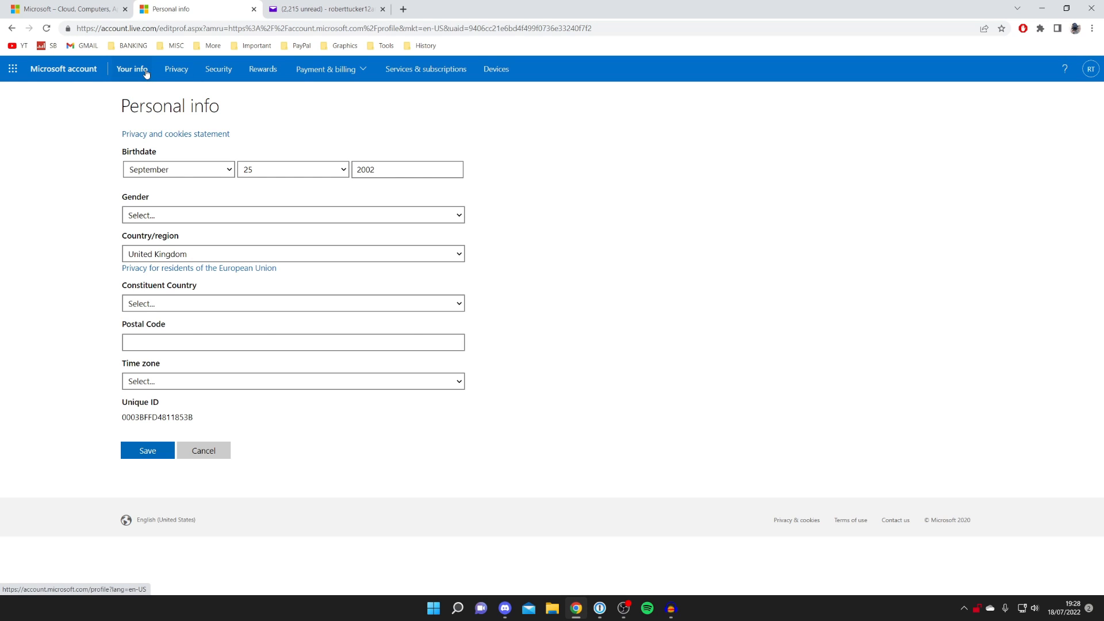
pyautogui.click(132, 69)
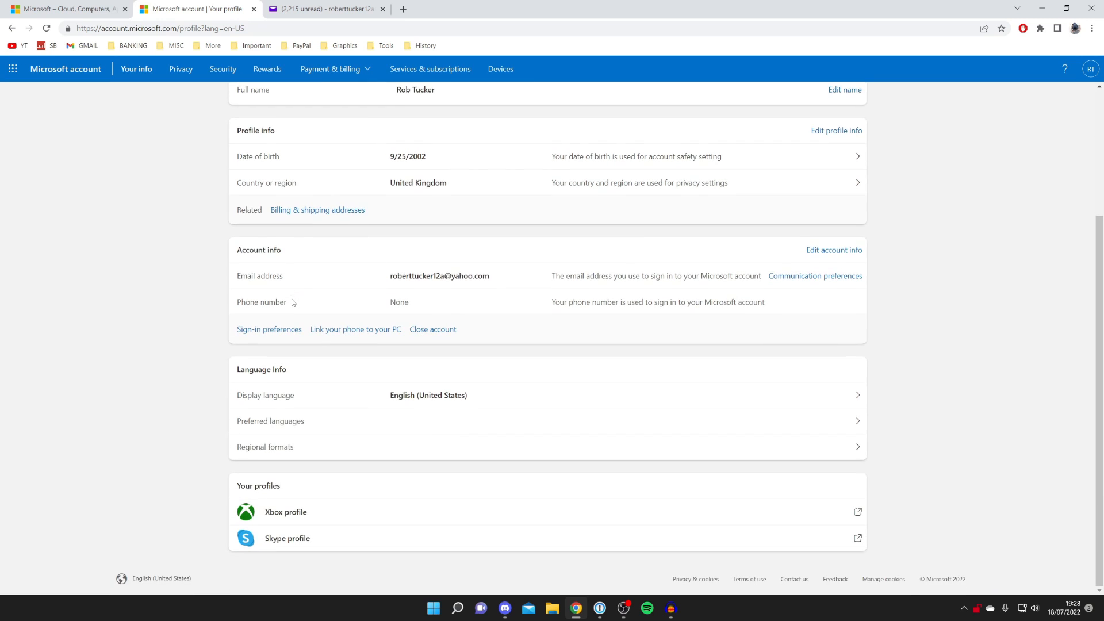
# Open Tucker6577's Xbox profile from Your profiles on the Your info page
pyautogui.scroll(3)
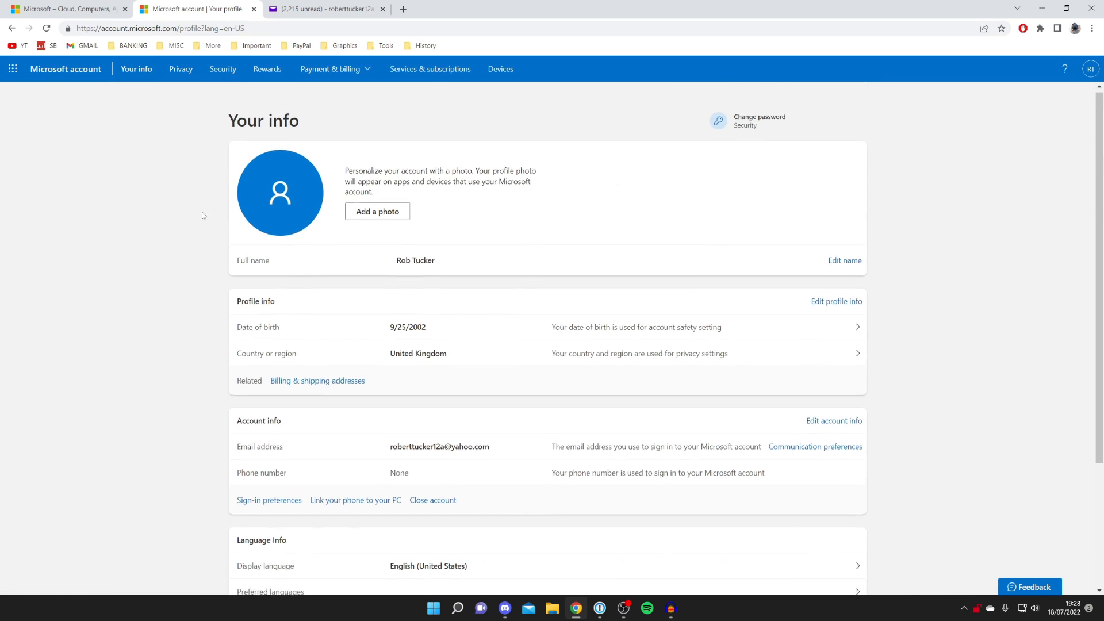
pyautogui.scroll(-3)
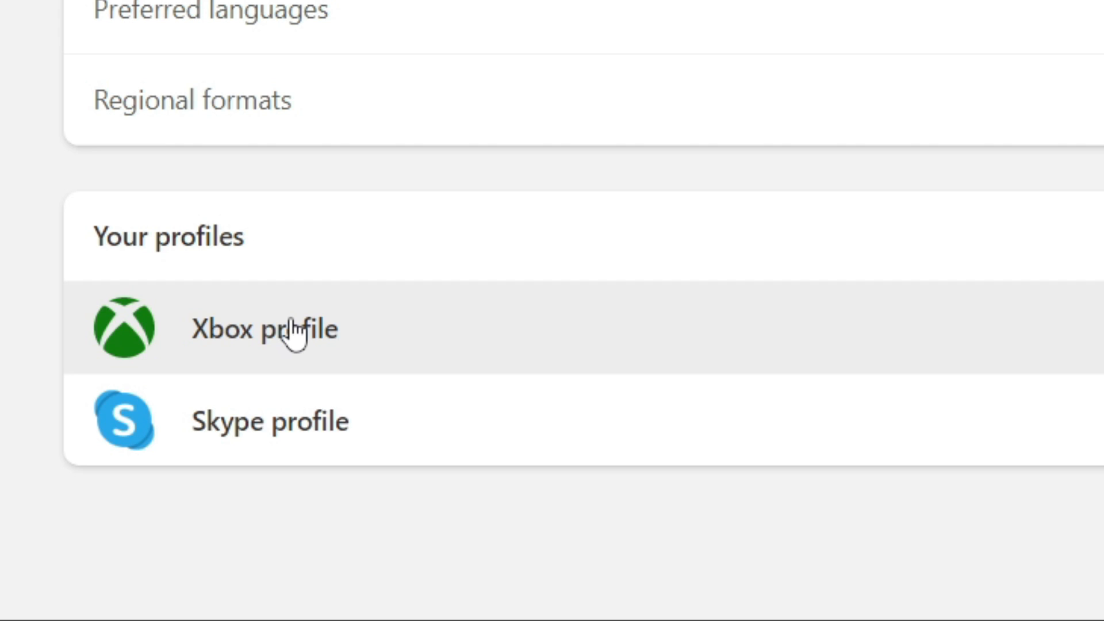
pyautogui.click(264, 329)
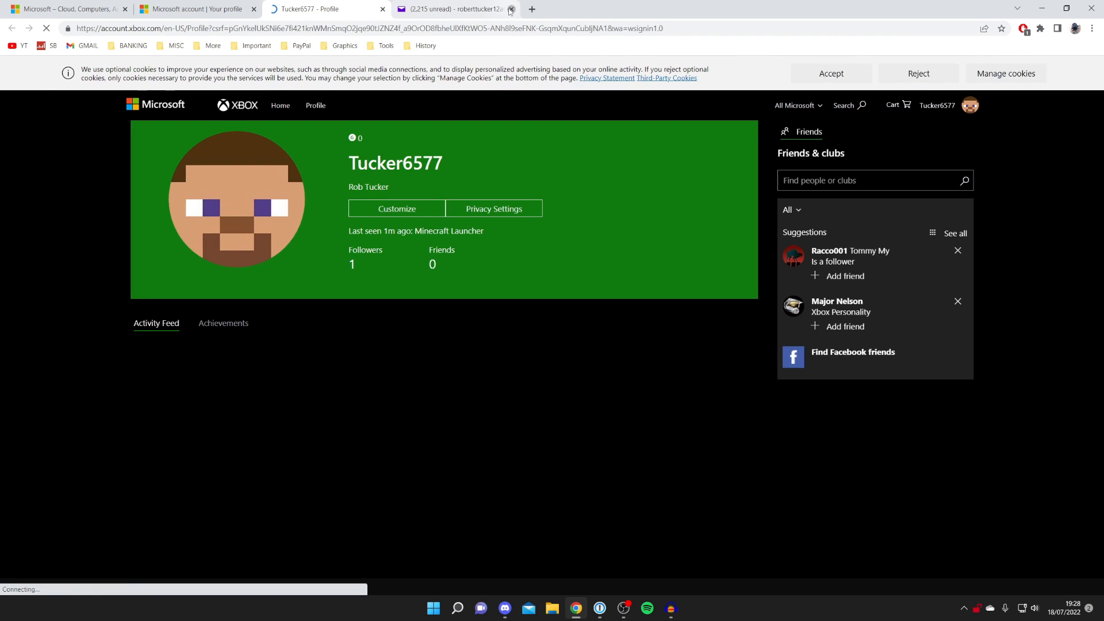
# Close the Yahoo mail tab and open Xbox Privacy Settings from the profile banner
pyautogui.click(511, 9)
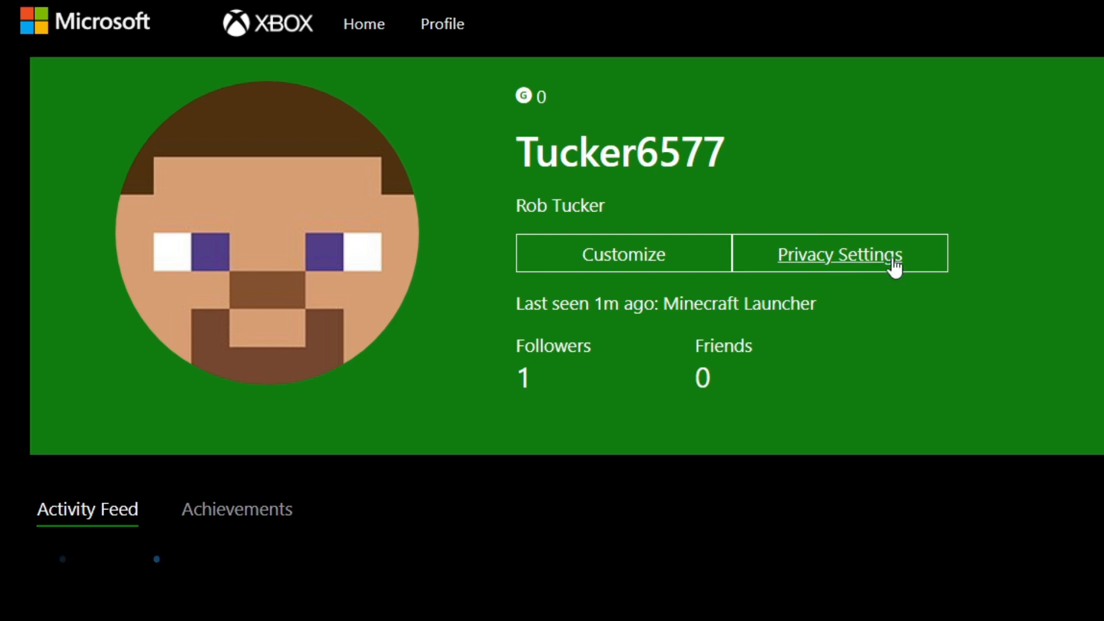
pyautogui.click(838, 254)
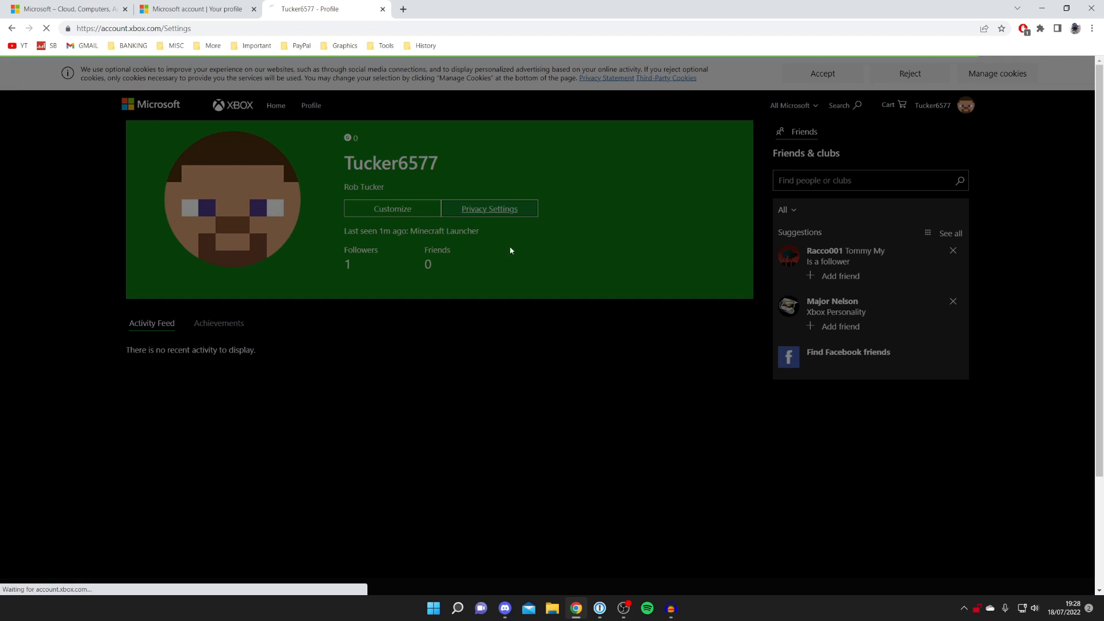
pyautogui.click(489, 208)
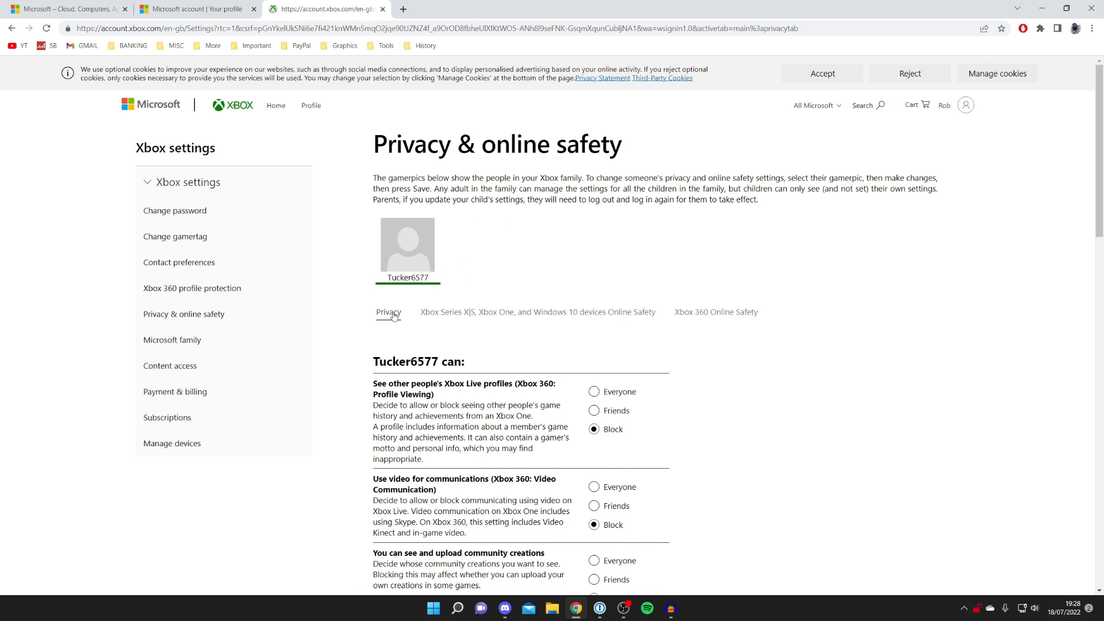
# Scroll through the Xbox Series X|S, Xbox One and Windows 10 online safety settings
pyautogui.scroll(-3)
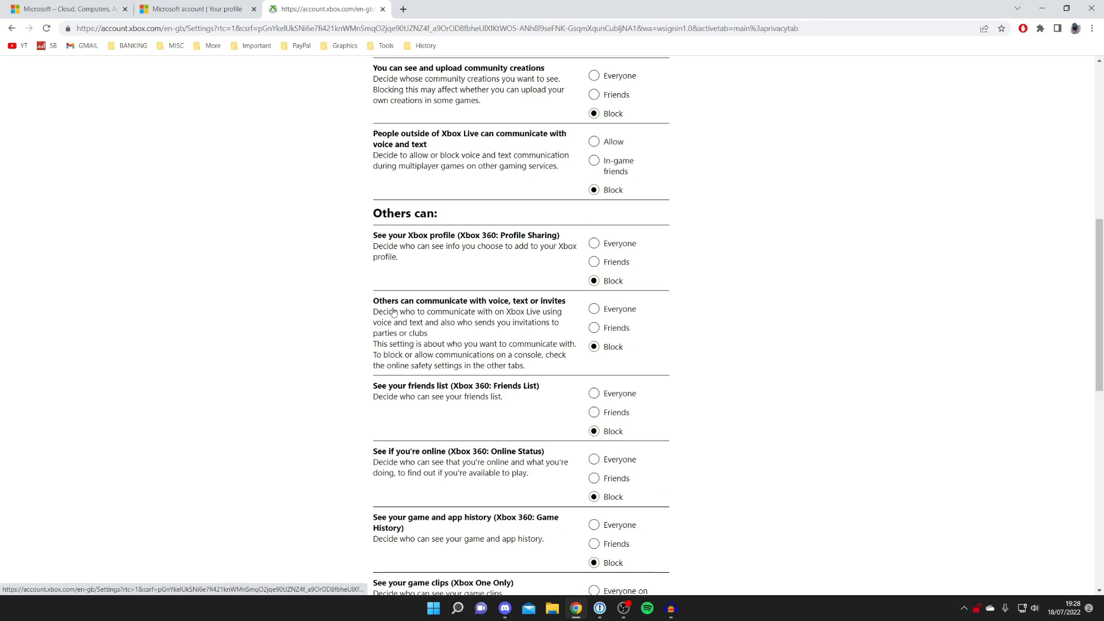
pyautogui.scroll(-3)
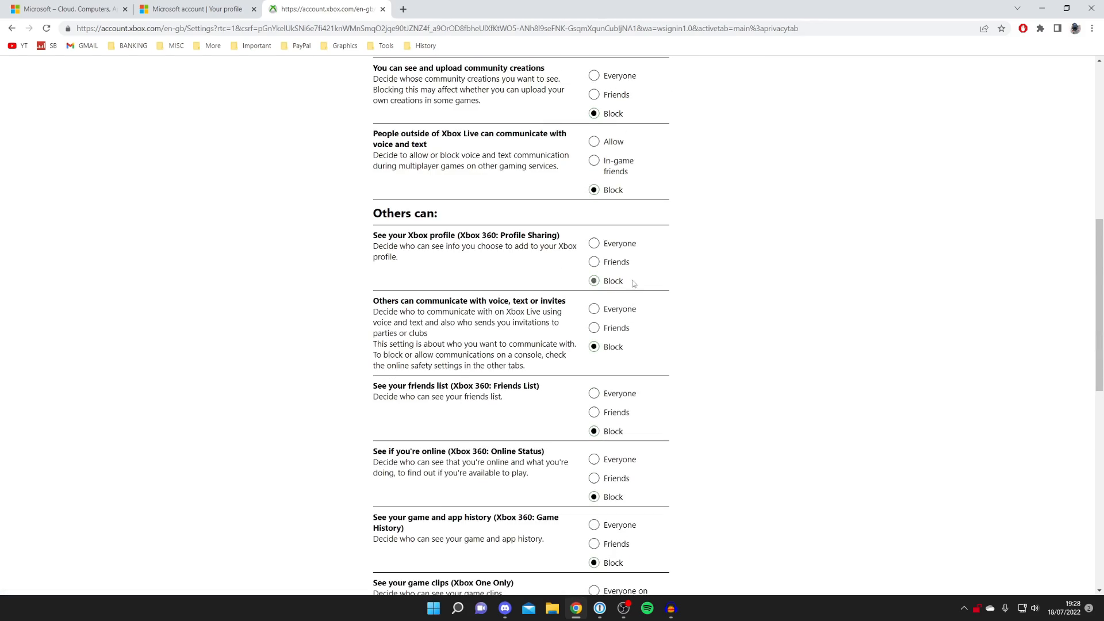
pyautogui.scroll(-3)
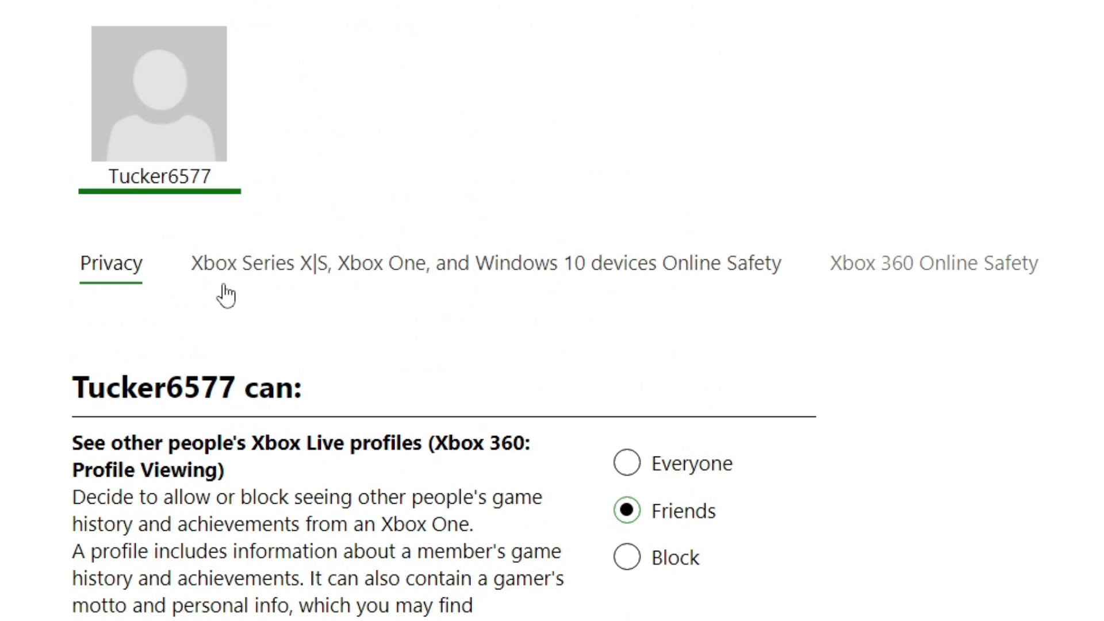
pyautogui.moveTo(373, 275)
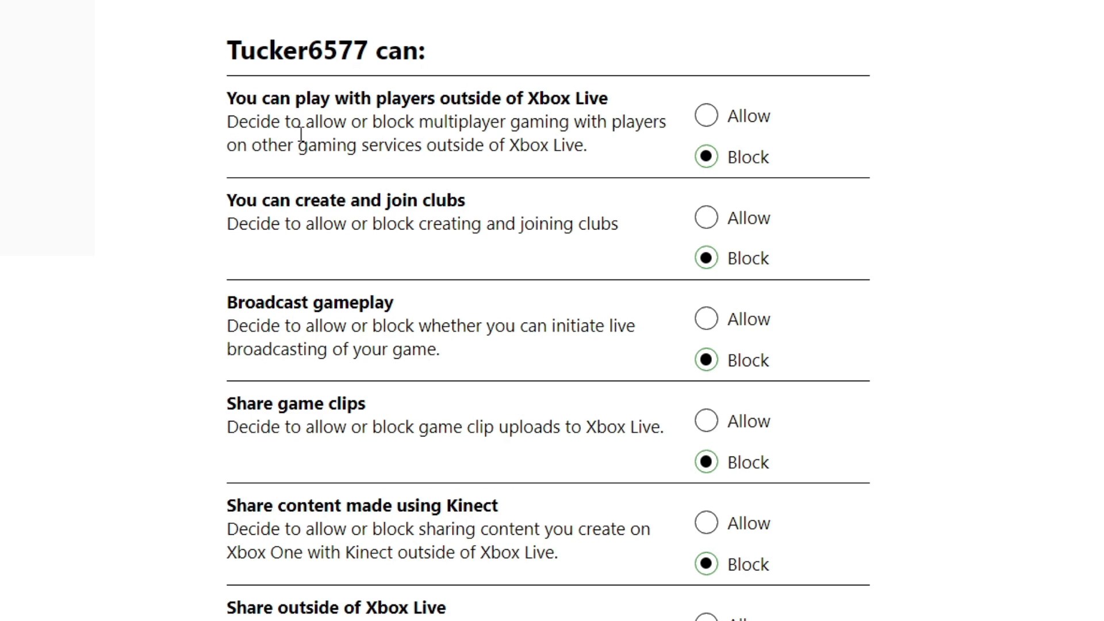
pyautogui.moveTo(565, 136)
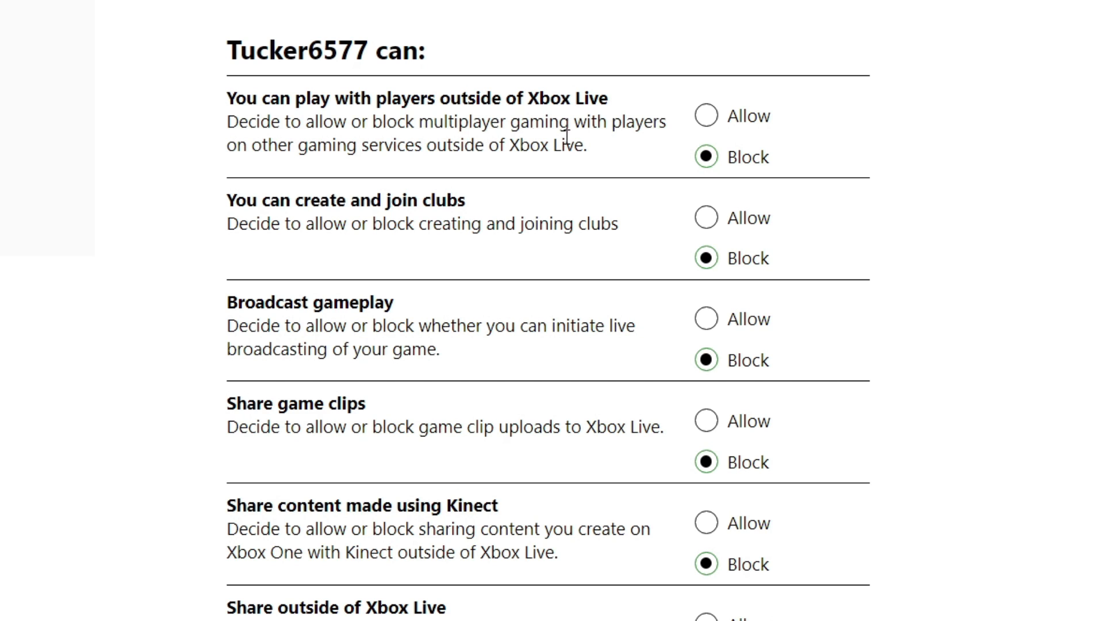
pyautogui.moveTo(385, 171)
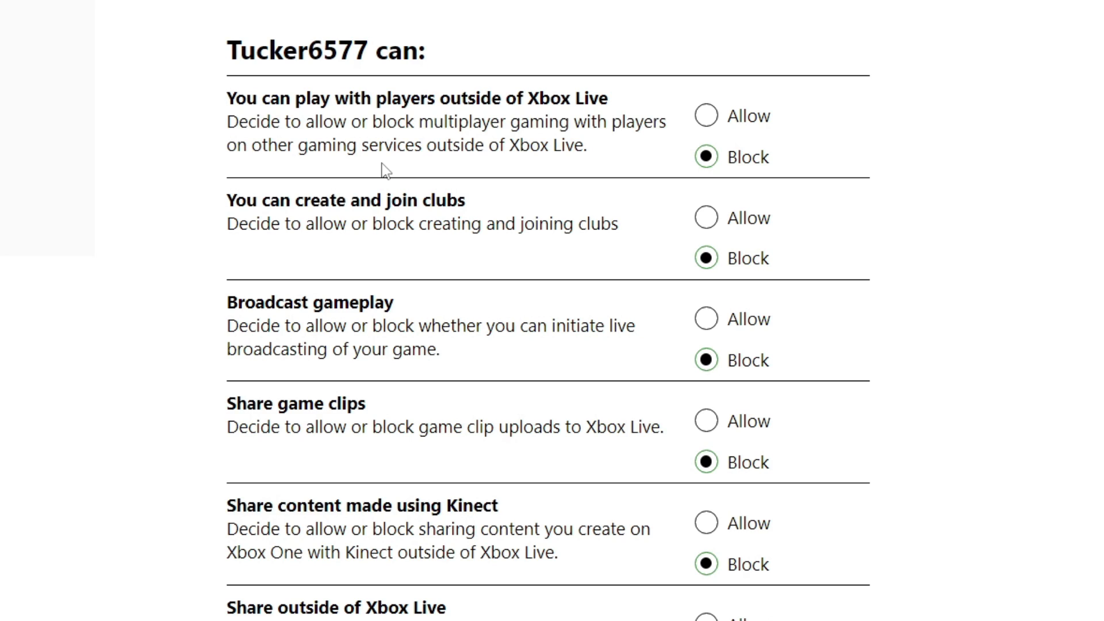
# Set playing outside Xbox Live and the other multiplayer permissions to Allow, then submit
pyautogui.click(704, 116)
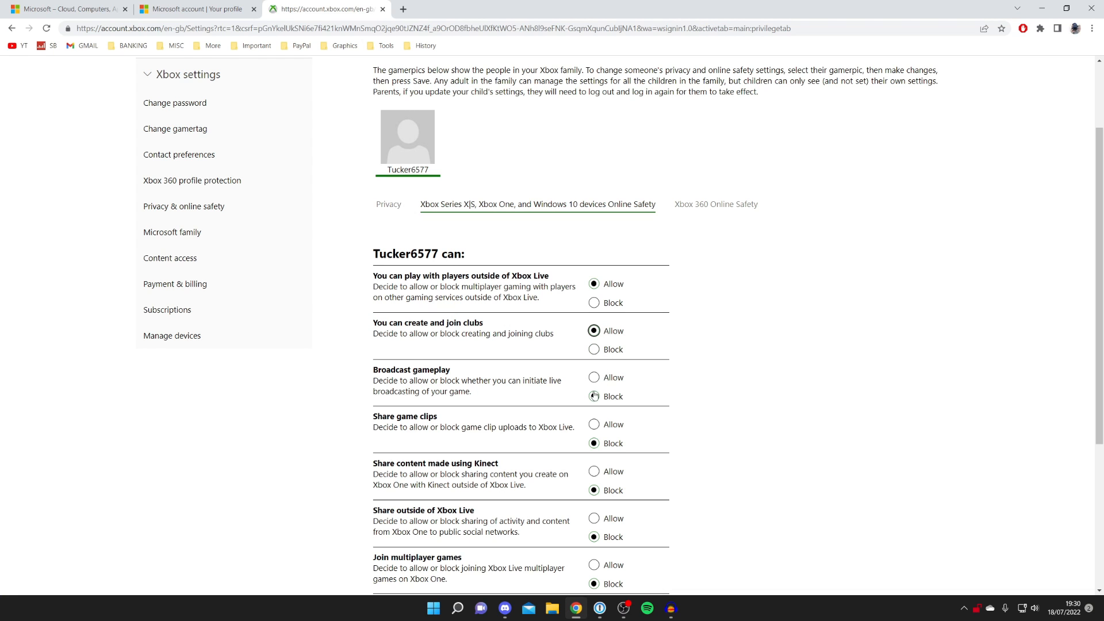
pyautogui.scroll(-3)
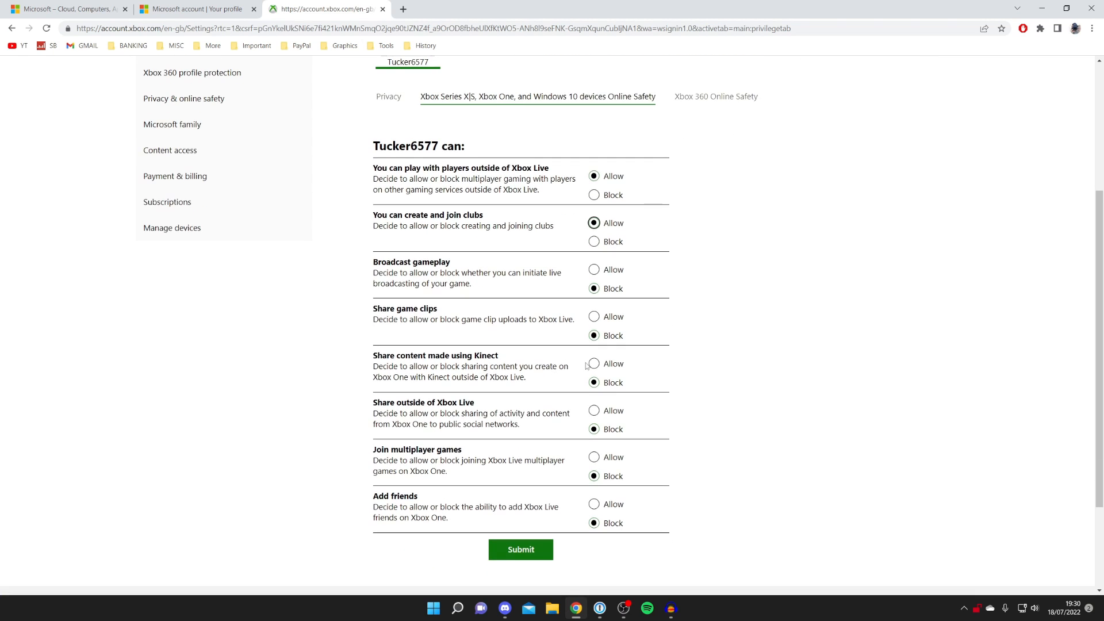
pyautogui.scroll(-3)
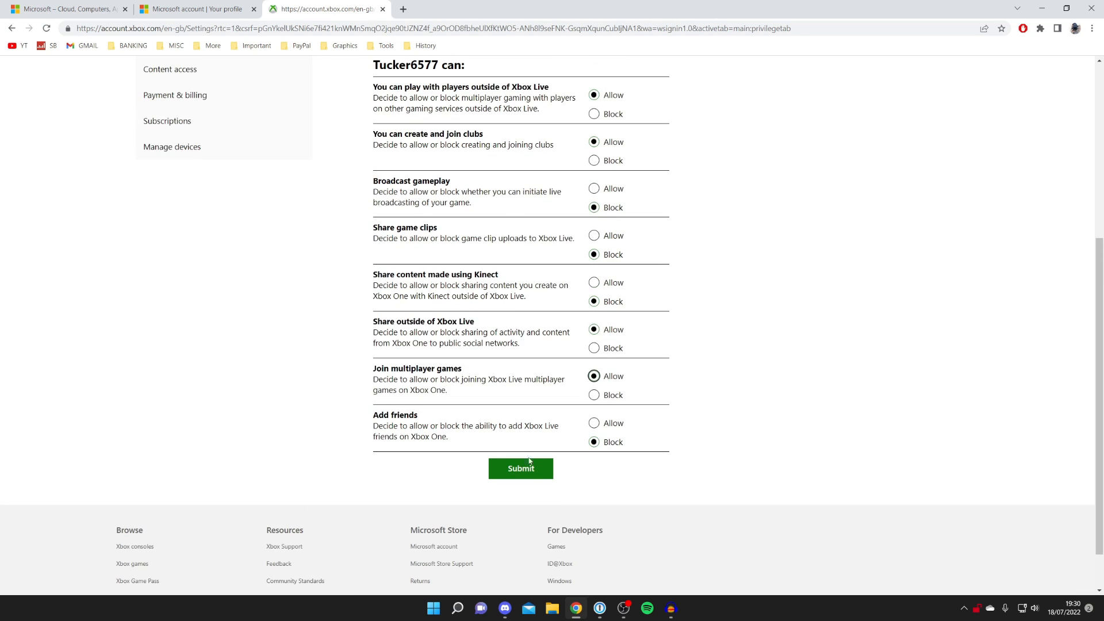
pyautogui.click(520, 467)
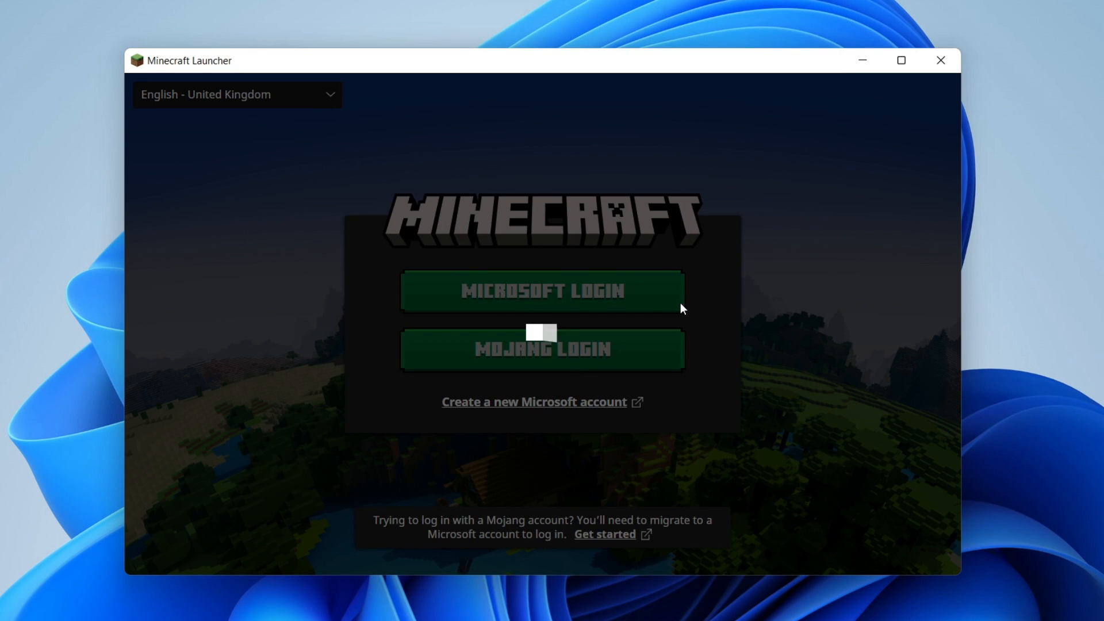
# Log in with Microsoft, play Minecraft Java Edition, and open the Multiplayer server list
pyautogui.click(541, 291)
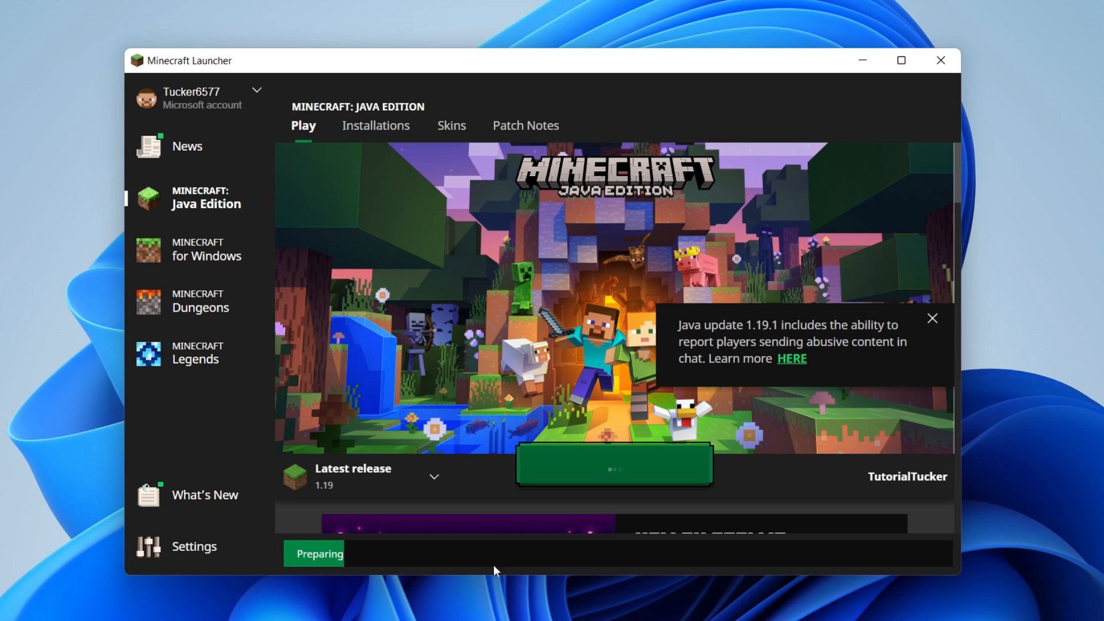
pyautogui.click(612, 464)
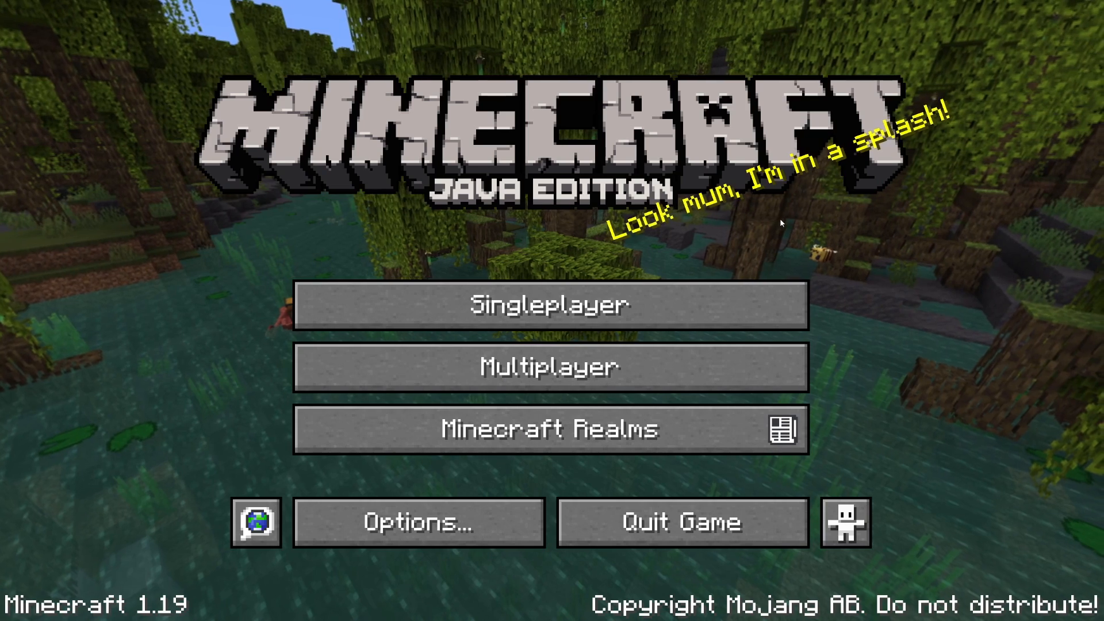
pyautogui.moveTo(503, 380)
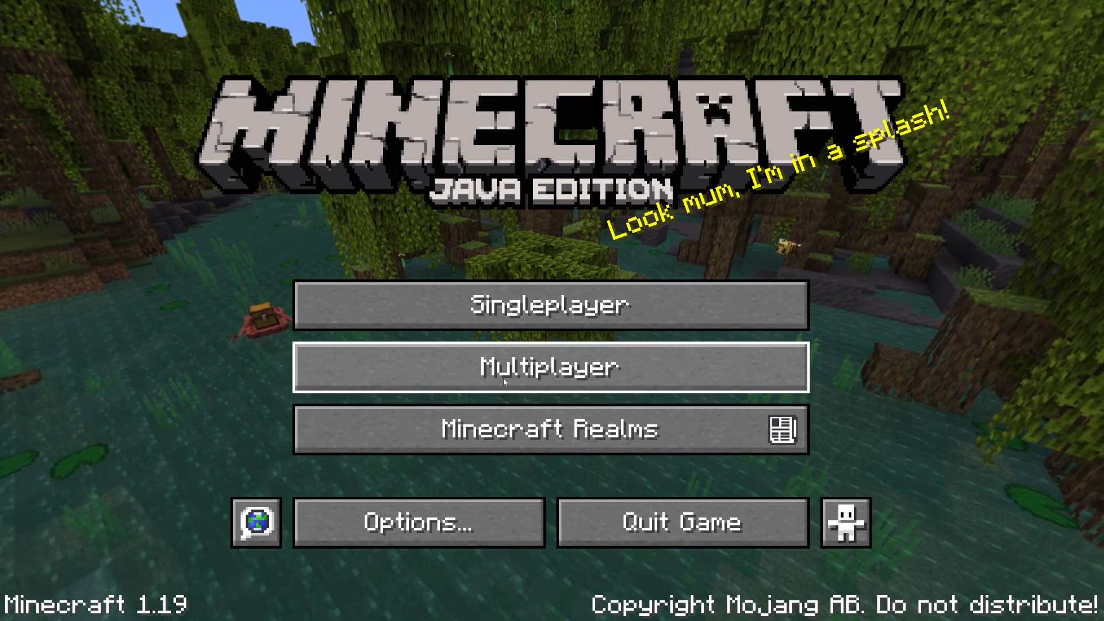
pyautogui.click(551, 366)
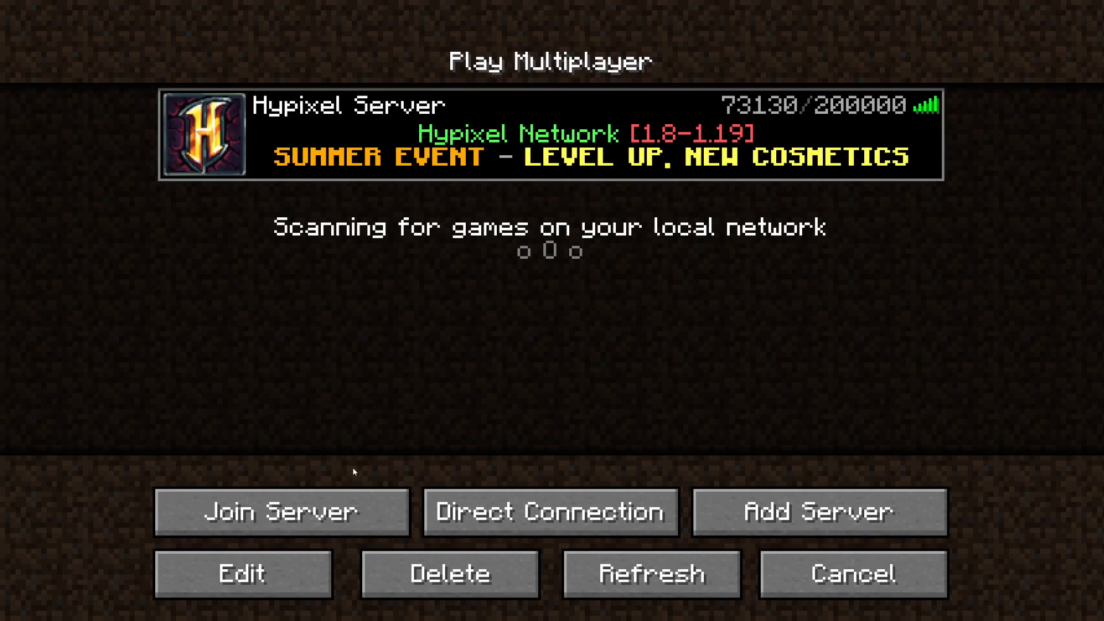
# Join the Hypixel Server and dismiss the summer sale book in the Bed Wars lobby
pyautogui.click(280, 511)
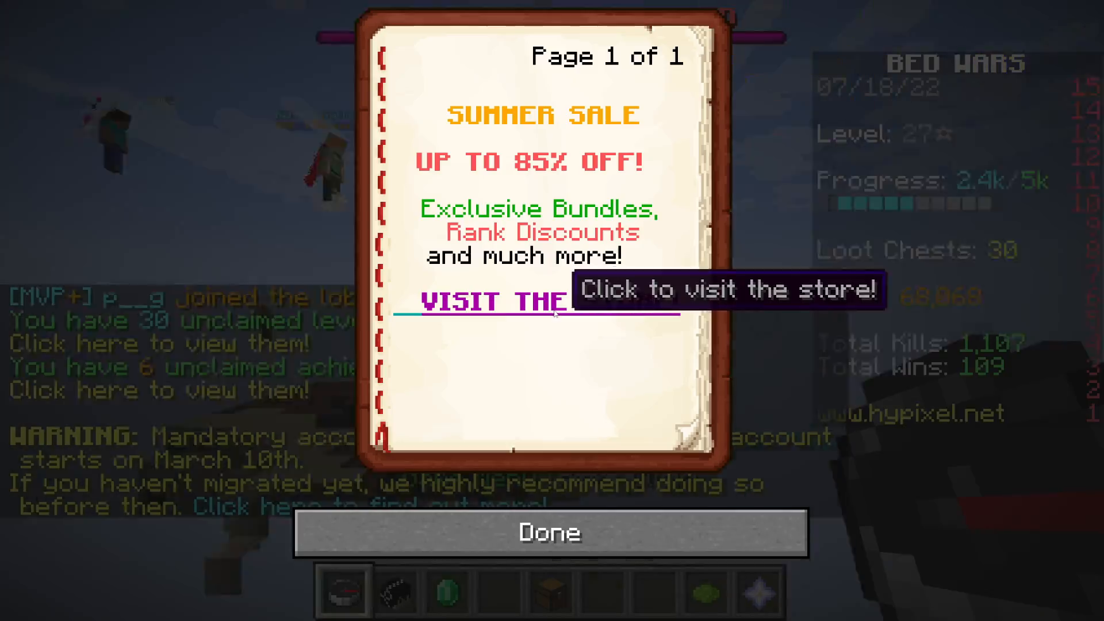
pyautogui.click(548, 532)
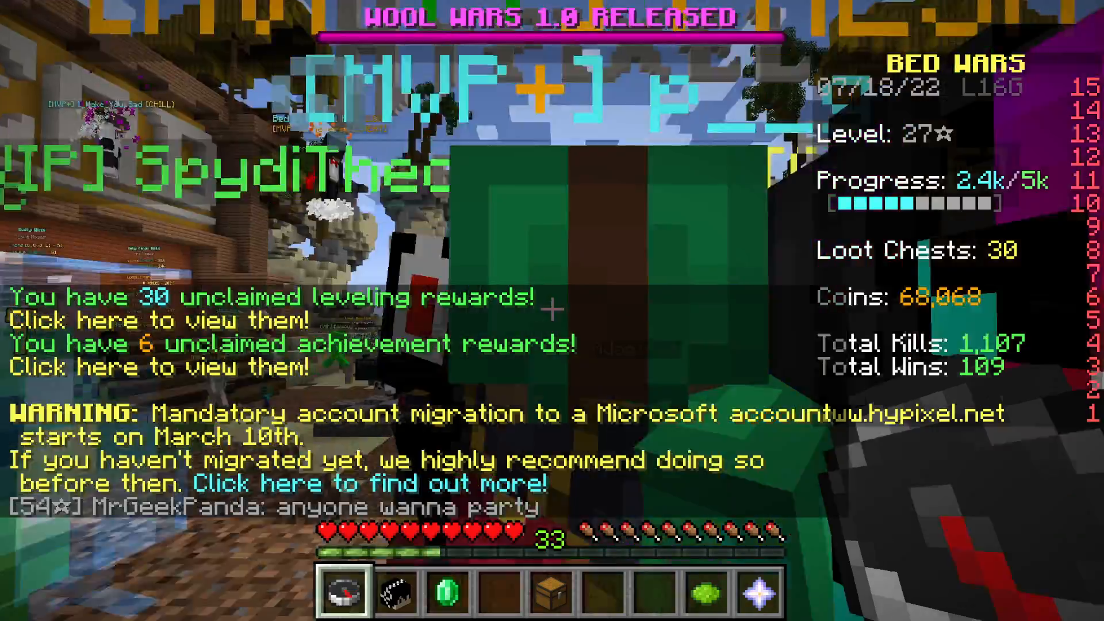